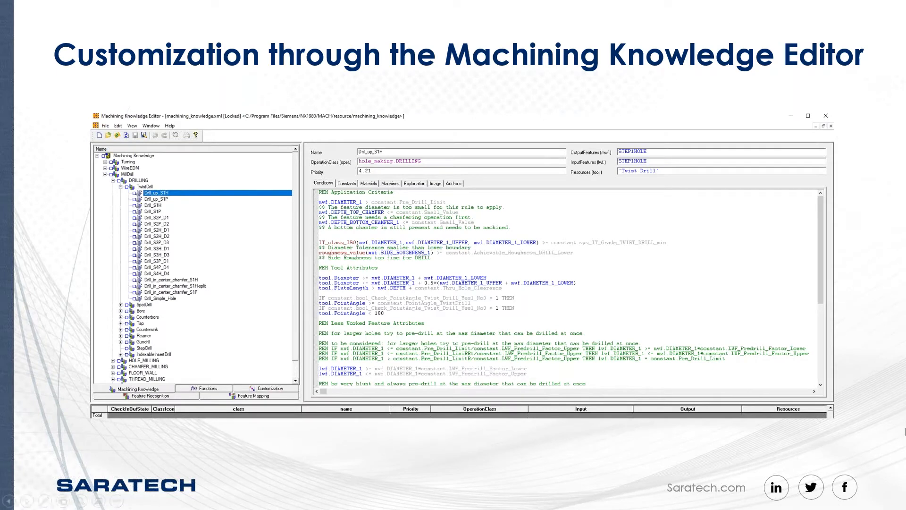
{"action": "mouse_move", "coordinate": [699, 330]}
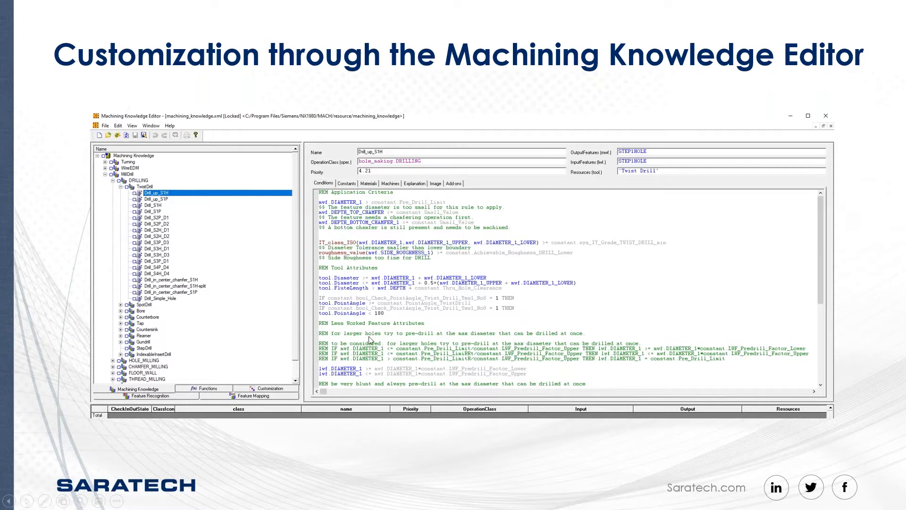
{"action": "mouse_move", "coordinate": [265, 231]}
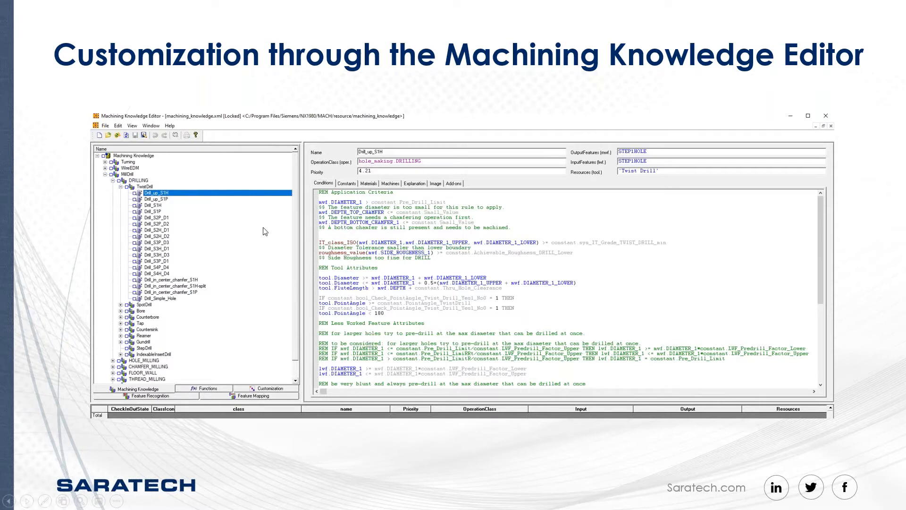
{"action": "mouse_move", "coordinate": [235, 216]}
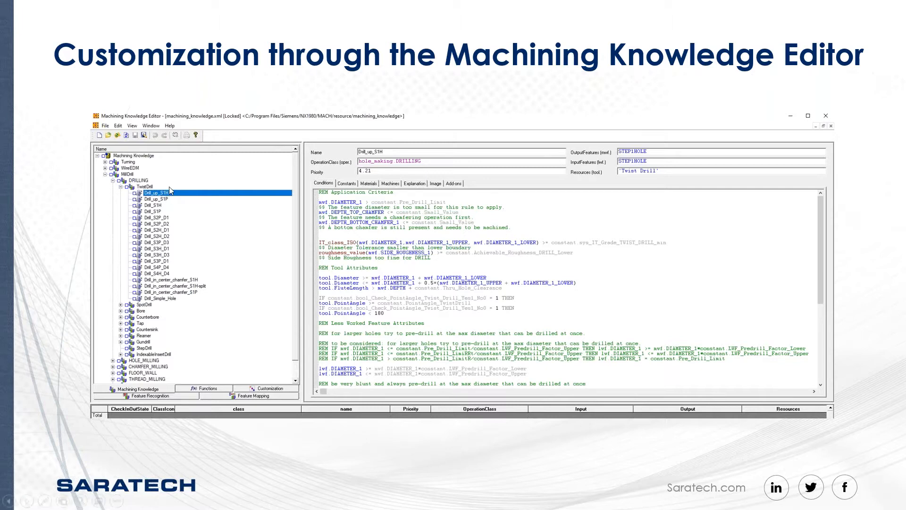
{"action": "mouse_move", "coordinate": [243, 464]}
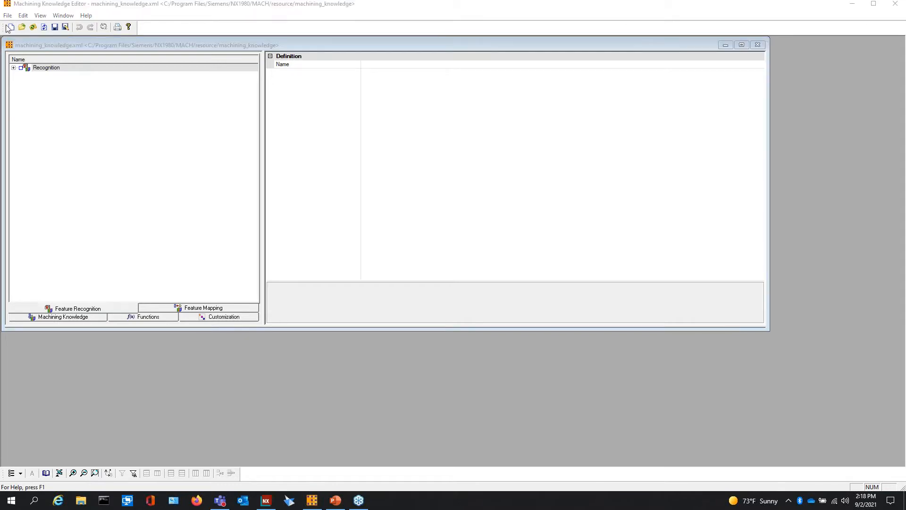
{"action": "mouse_move", "coordinate": [46, 168]}
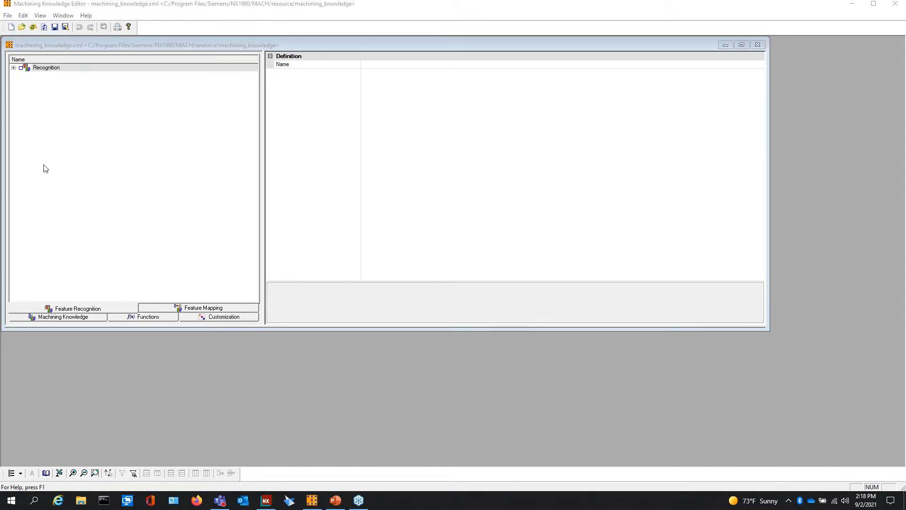
{"action": "mouse_move", "coordinate": [7, 386]}
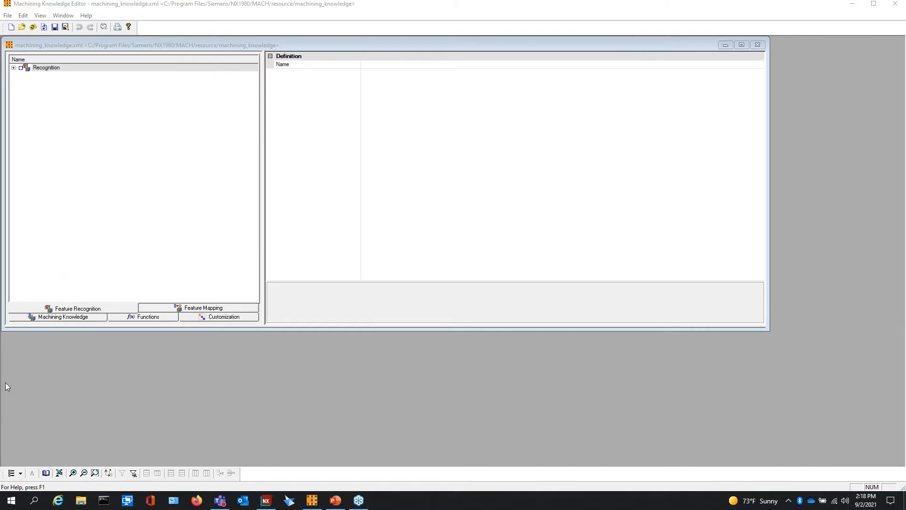
{"action": "mouse_move", "coordinate": [121, 354]}
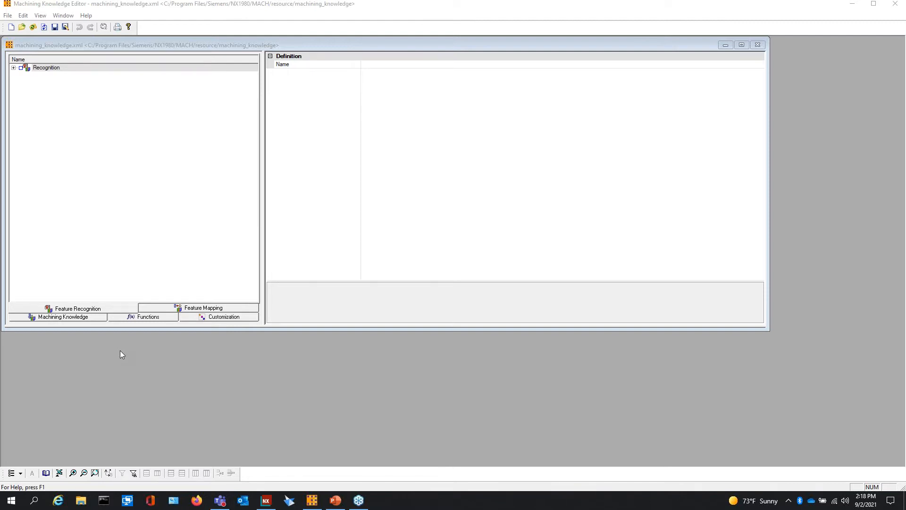
{"action": "mouse_move", "coordinate": [111, 364]}
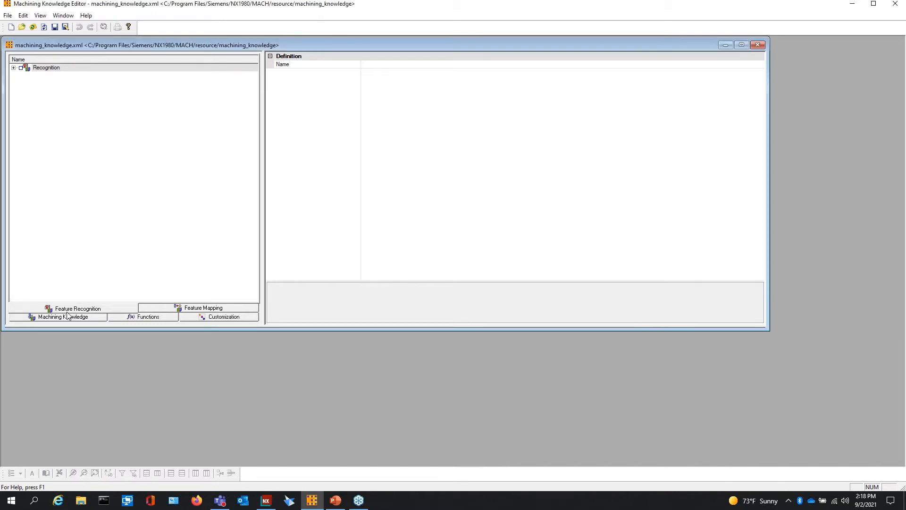
Expand Recognition > ParametricFeatures > BOSSES and show BOSS_ROUND_STRAIGHT_TC's definition and priority.
{"action": "left_click", "coordinate": [13, 67]}
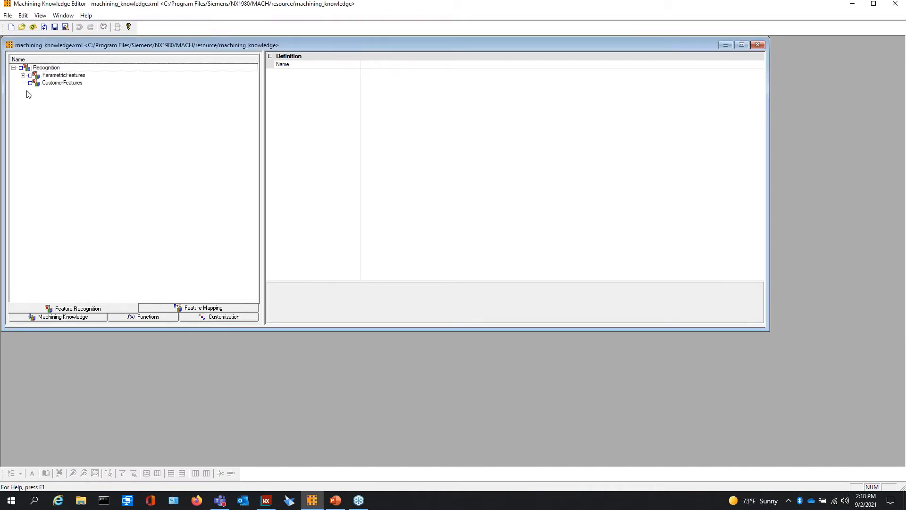
{"action": "left_click", "coordinate": [23, 74]}
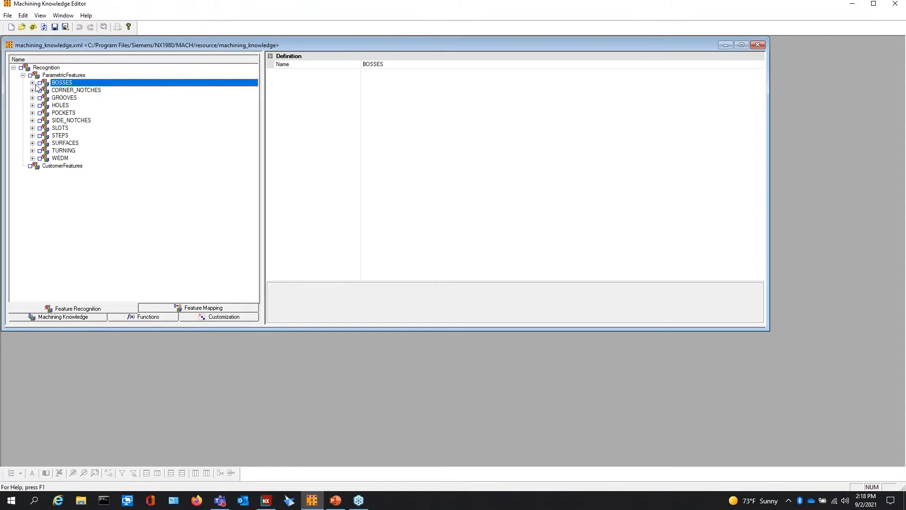
{"action": "left_click", "coordinate": [32, 82]}
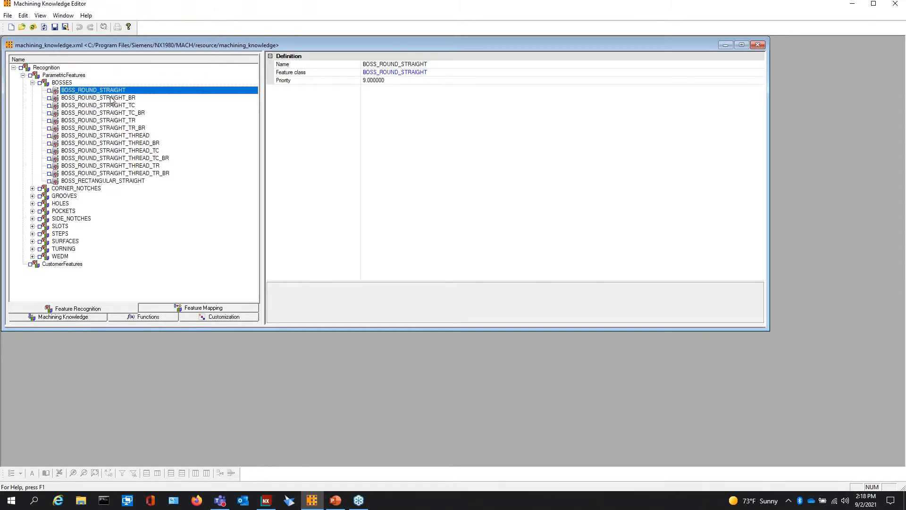
{"action": "left_click", "coordinate": [98, 105]}
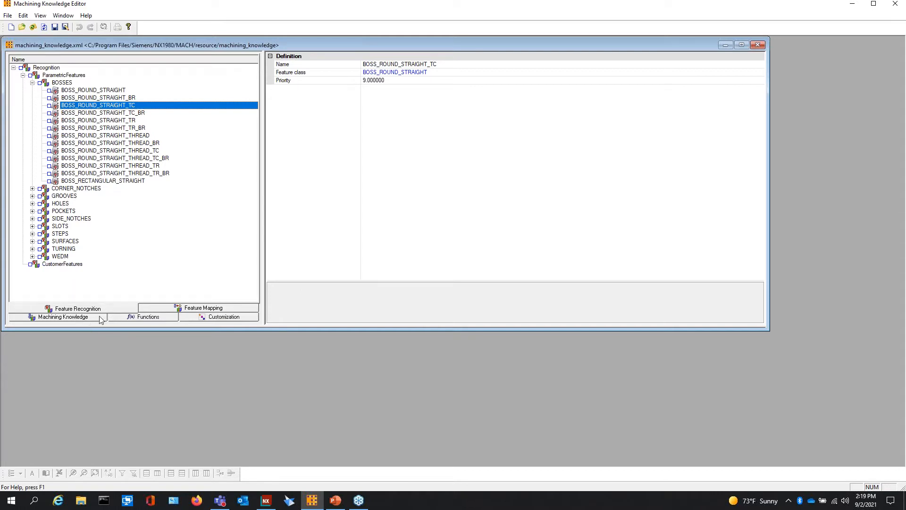
In Machining Knowledge, expand OperationSets > POCKET_OPEN and show ADAPTIVE_MILLING's rule conditions.
{"action": "left_click", "coordinate": [63, 317]}
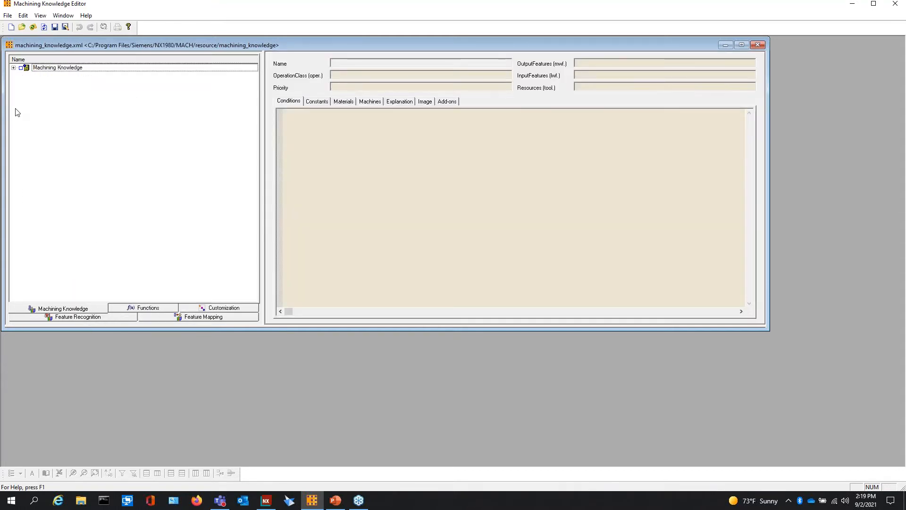
{"action": "left_click", "coordinate": [14, 67]}
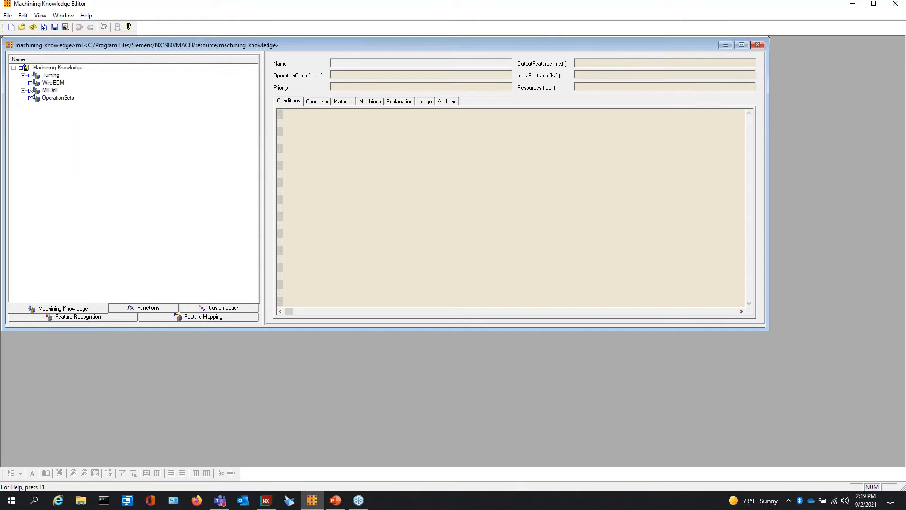
{"action": "mouse_move", "coordinate": [46, 76]}
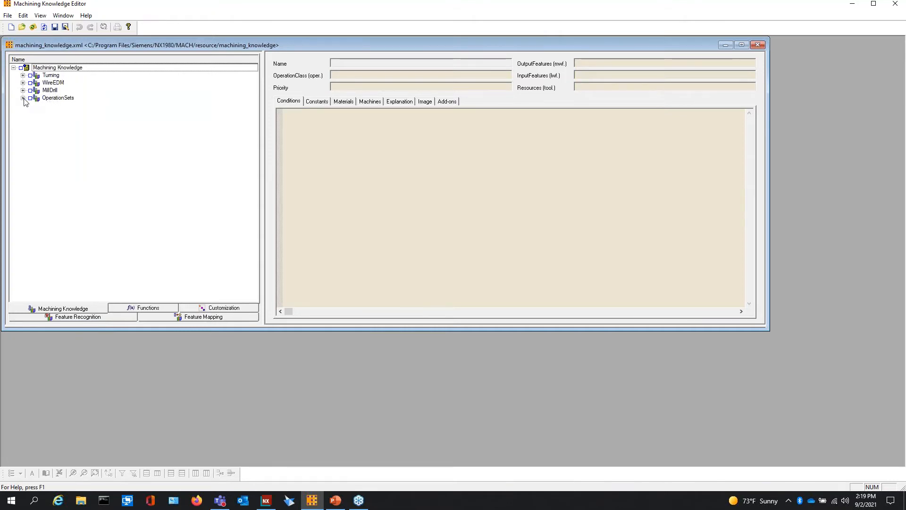
{"action": "left_click", "coordinate": [23, 97]}
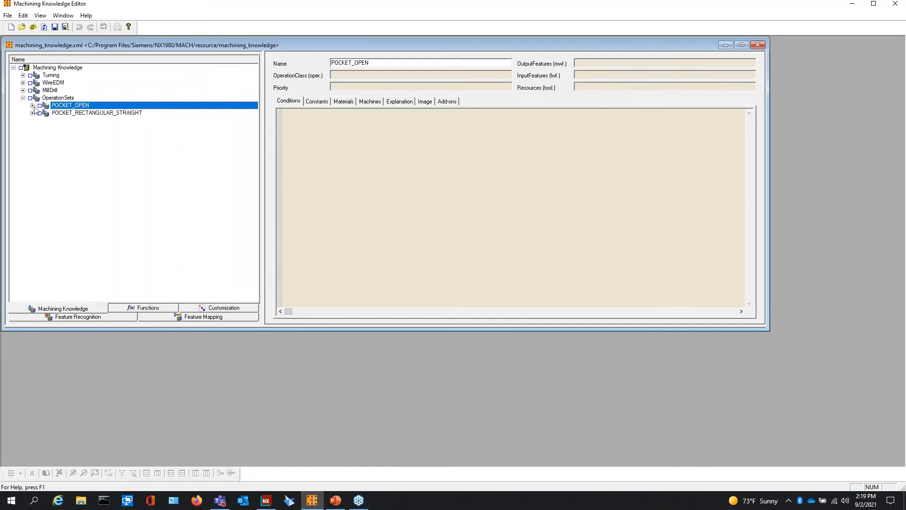
{"action": "left_click", "coordinate": [33, 105]}
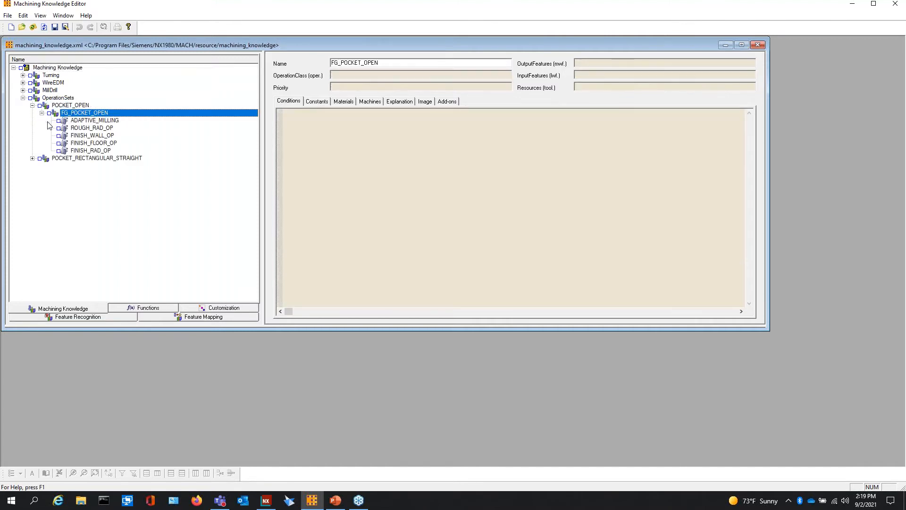
{"action": "left_click", "coordinate": [94, 121]}
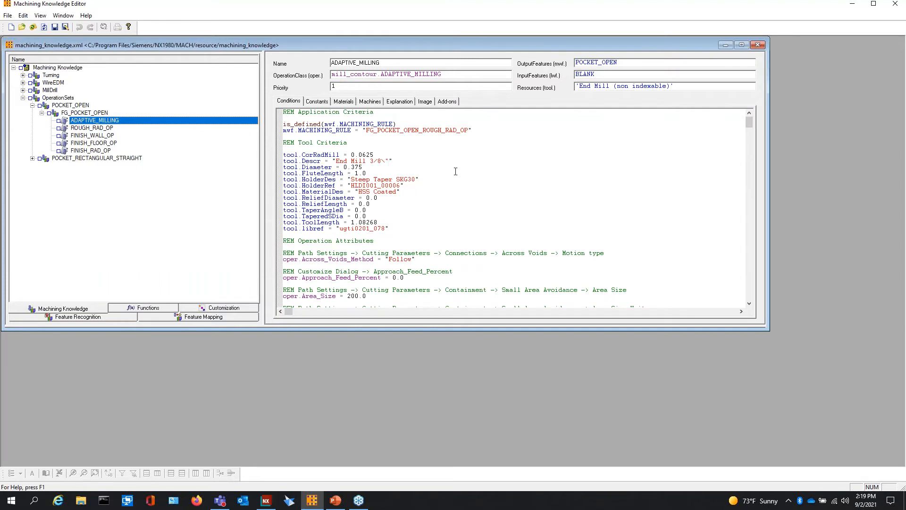
{"action": "mouse_move", "coordinate": [514, 175]}
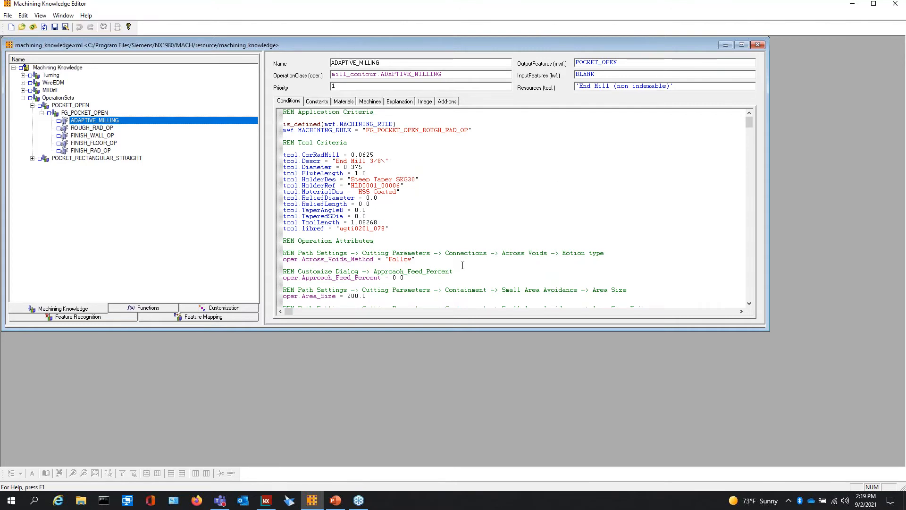
{"action": "mouse_move", "coordinate": [393, 160]}
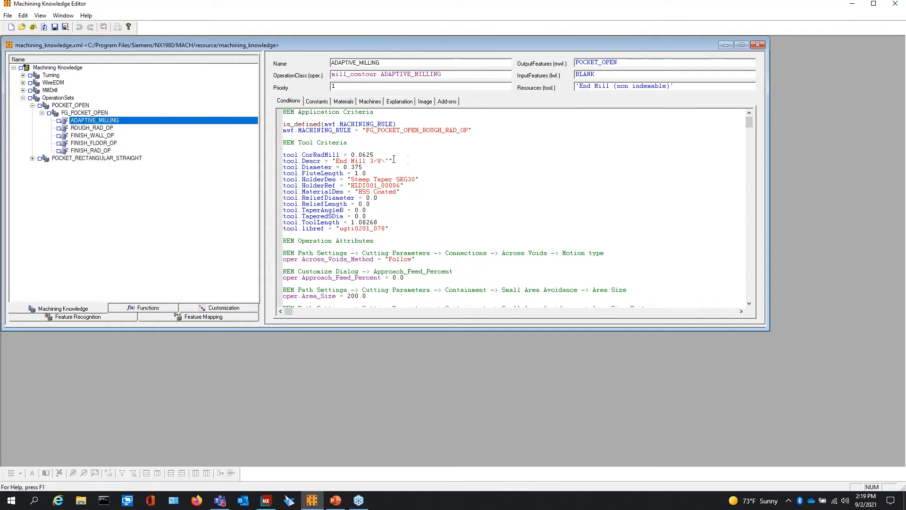
{"action": "mouse_move", "coordinate": [383, 162]}
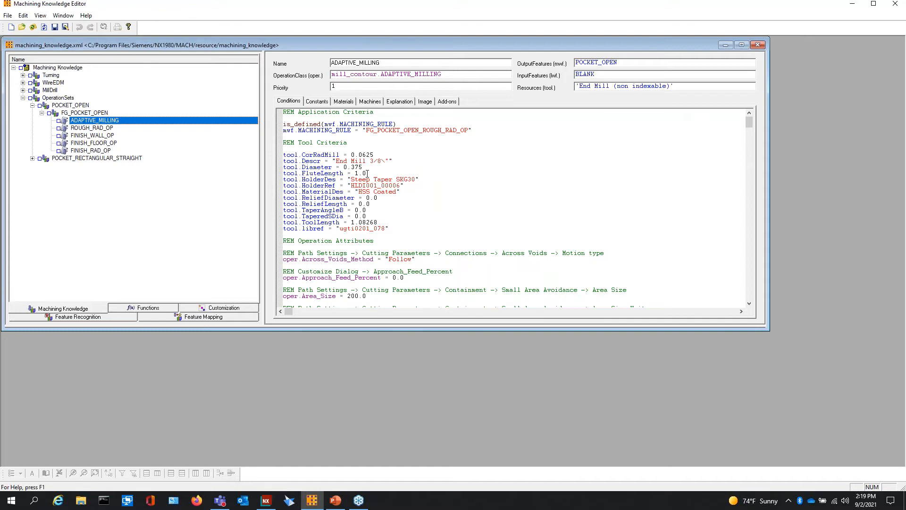
{"action": "mouse_move", "coordinate": [465, 210]}
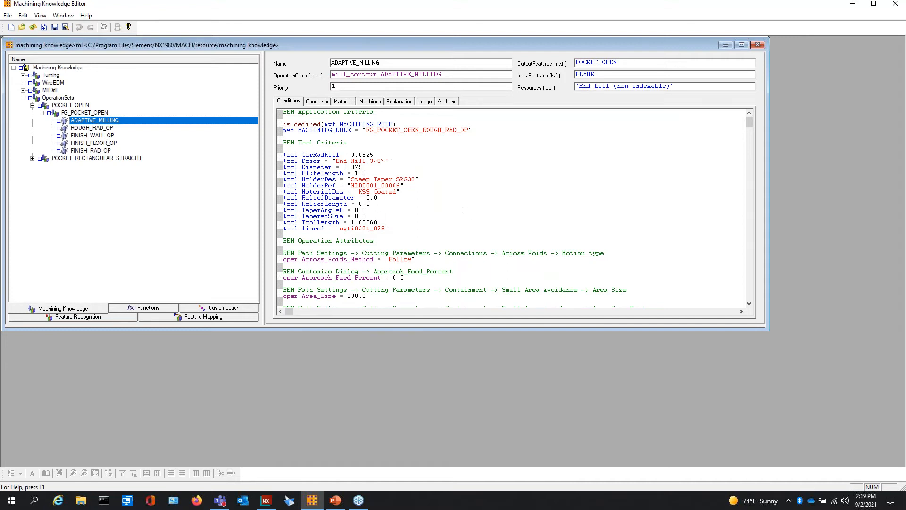
{"action": "scroll", "scroll_direction": "down", "scroll_amount": 3}
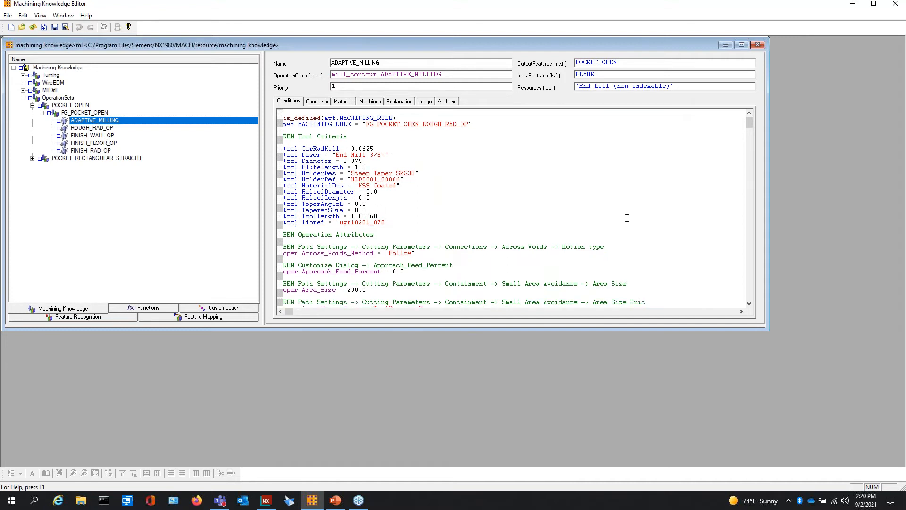
{"action": "scroll", "scroll_direction": "down", "scroll_amount": 3}
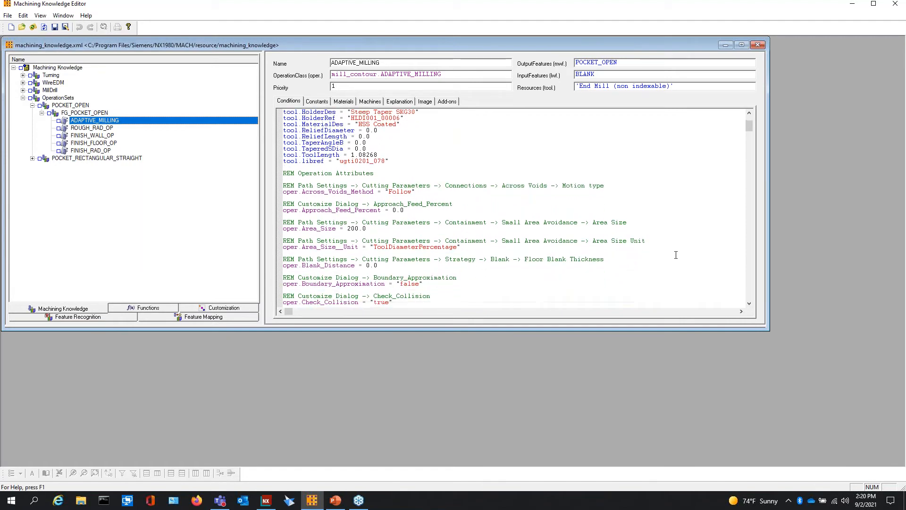
{"action": "scroll", "scroll_direction": "down", "scroll_amount": 3}
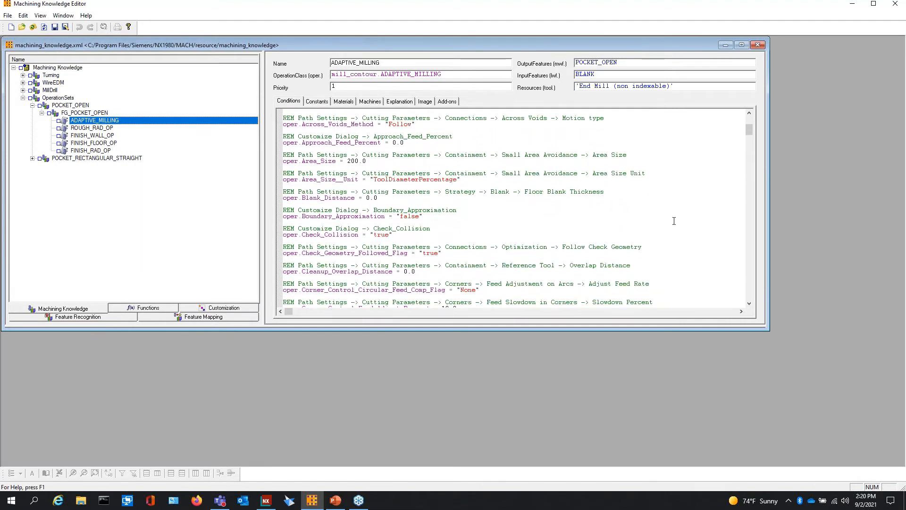
{"action": "scroll", "scroll_direction": "down", "scroll_amount": 3}
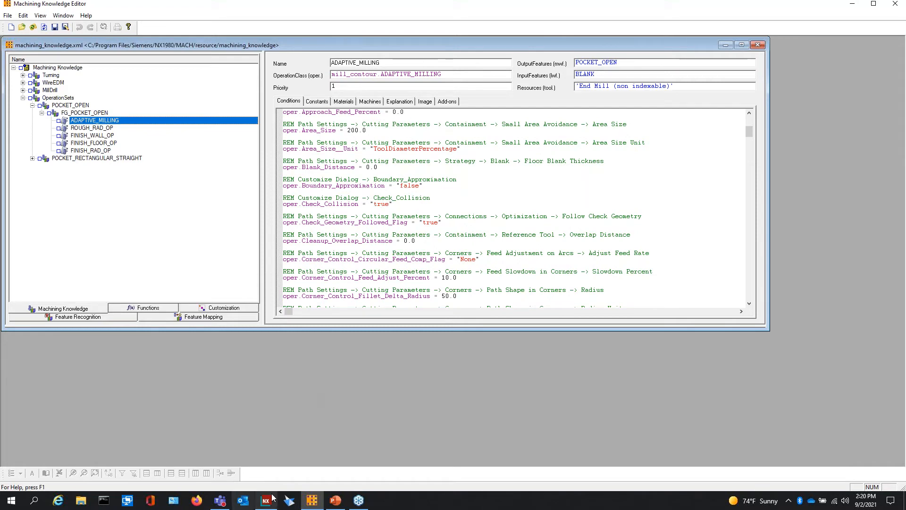
In NX, open the ADAPTIVE_MILLING operation settings under FG_POCKET_OPEN.
{"action": "left_click", "coordinate": [265, 501]}
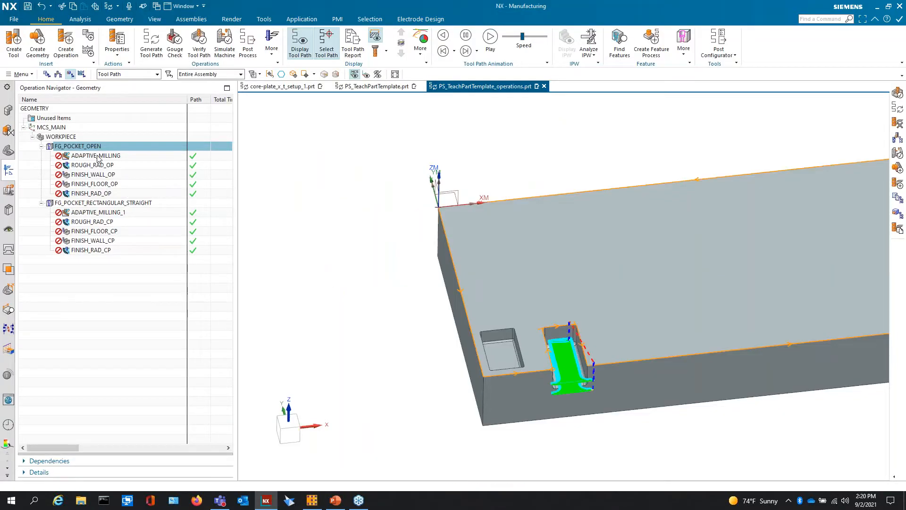
{"action": "left_click", "coordinate": [95, 155]}
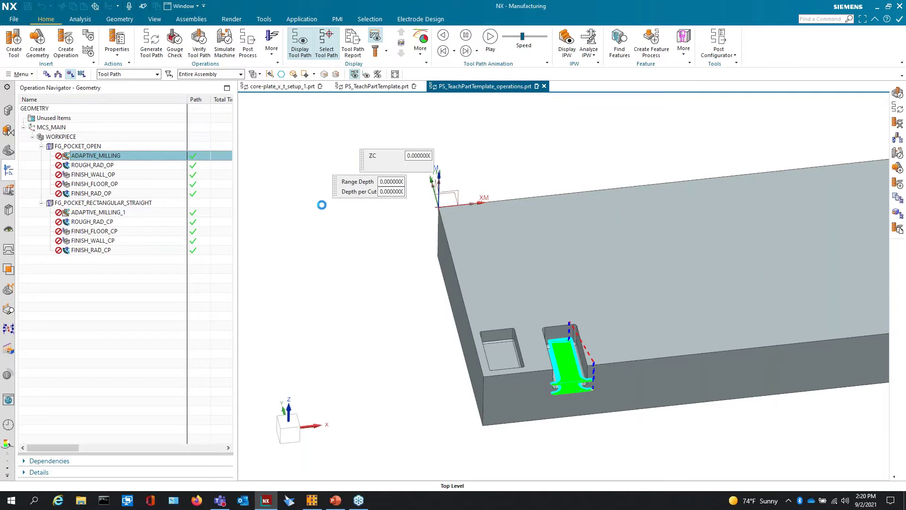
{"action": "double_click", "coordinate": [95, 155]}
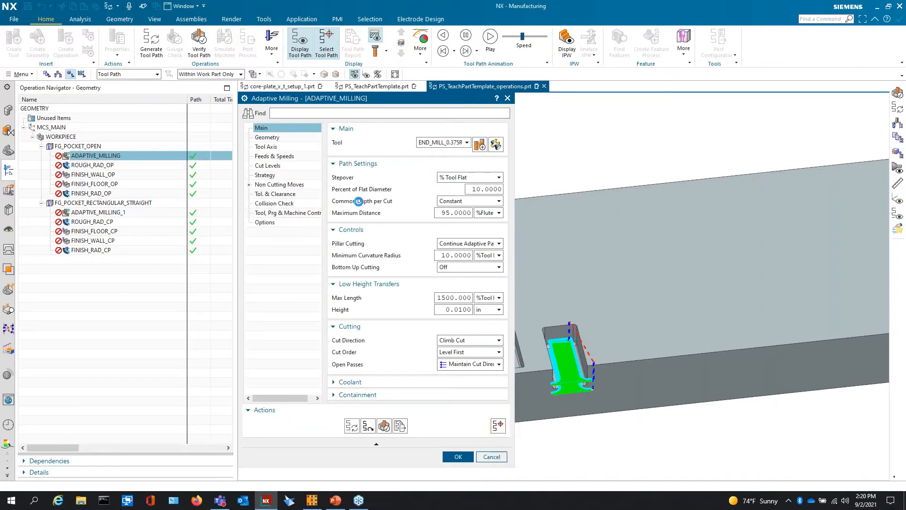
{"action": "left_click", "coordinate": [273, 203]}
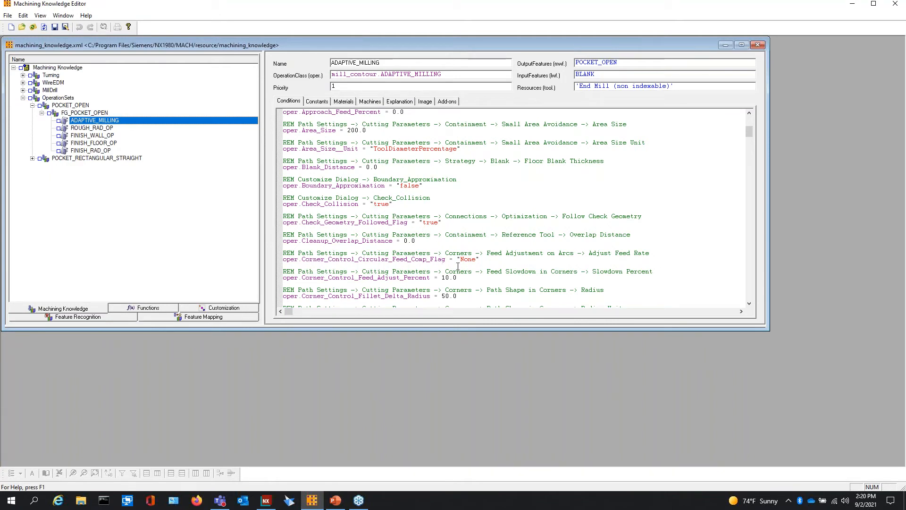
{"action": "mouse_move", "coordinate": [645, 177]}
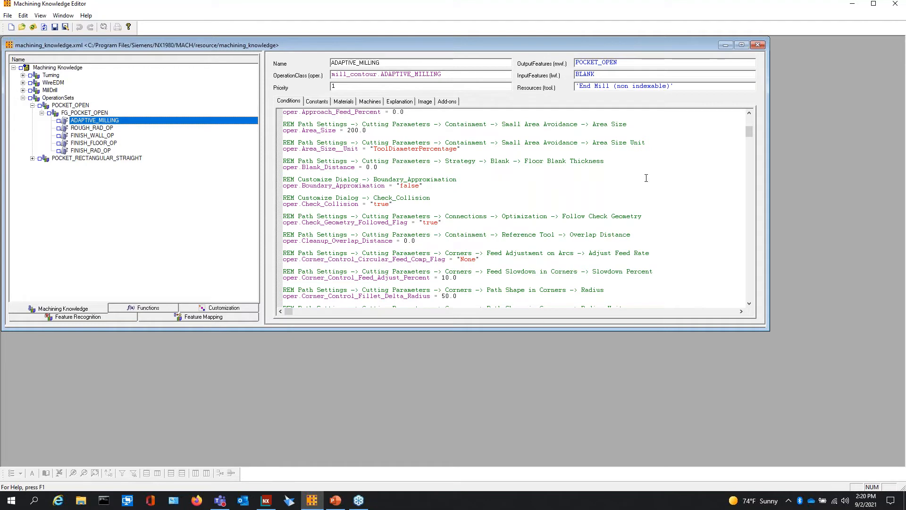
Review more of ADAPTIVE_MILLING's corner-control conditions, then return to the NX session.
{"action": "scroll", "scroll_direction": "down", "scroll_amount": 3}
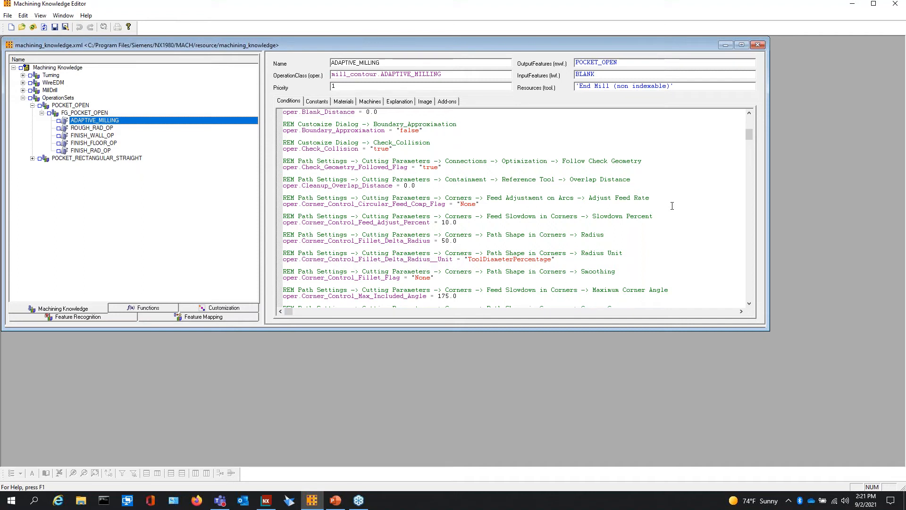
{"action": "mouse_move", "coordinate": [496, 248]}
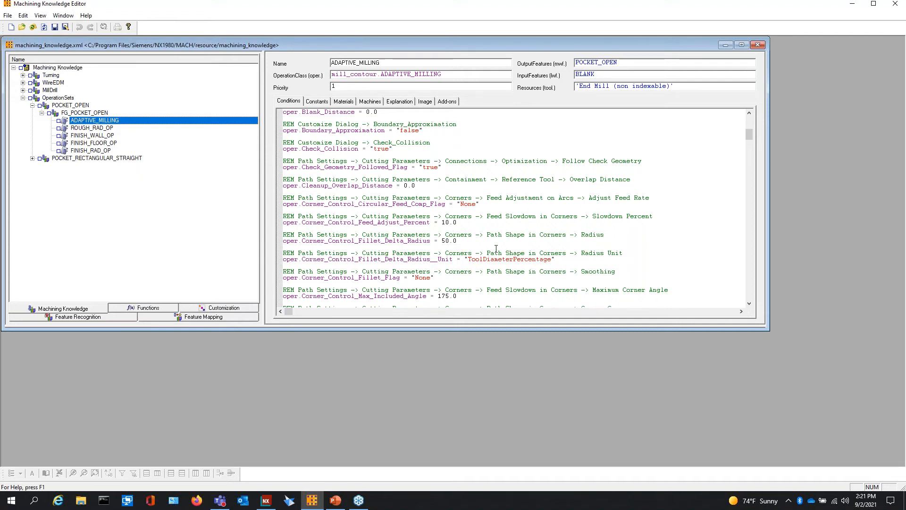
{"action": "mouse_move", "coordinate": [686, 249]}
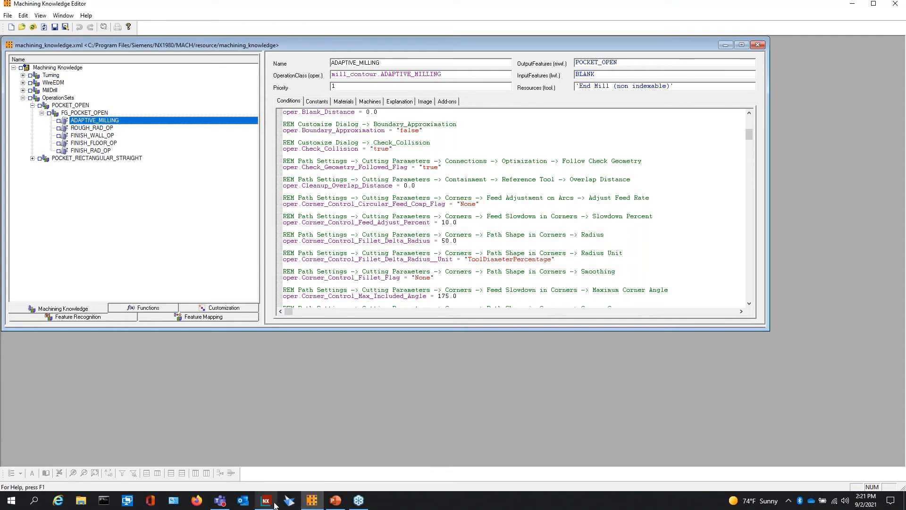
{"action": "left_click", "coordinate": [265, 500]}
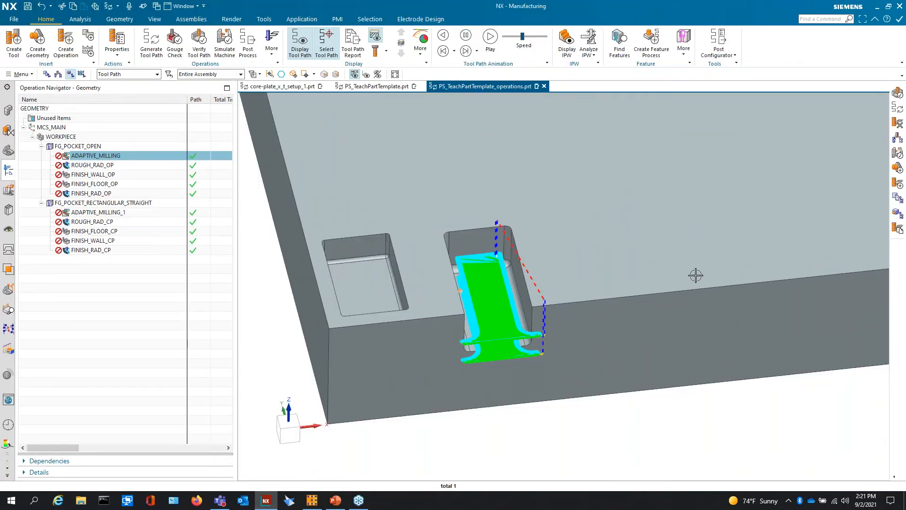
{"action": "mouse_move", "coordinate": [488, 230]}
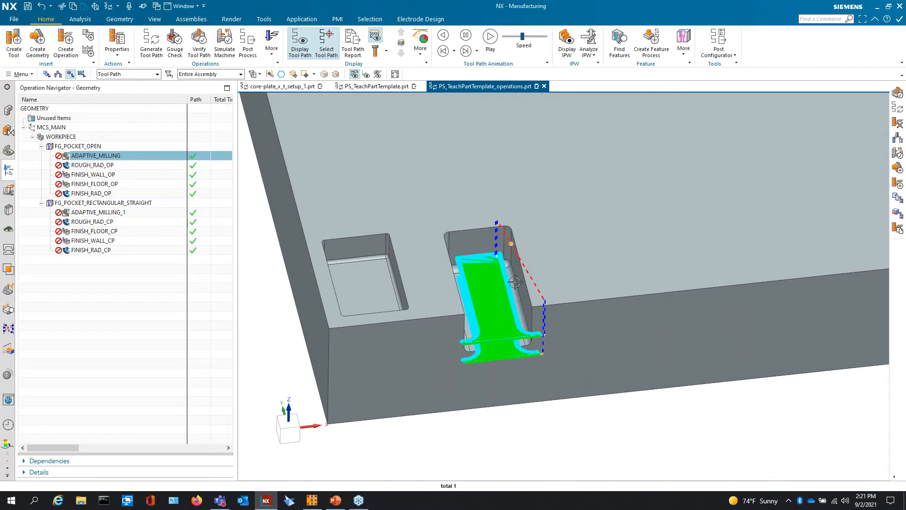
{"action": "mouse_move", "coordinate": [640, 408]}
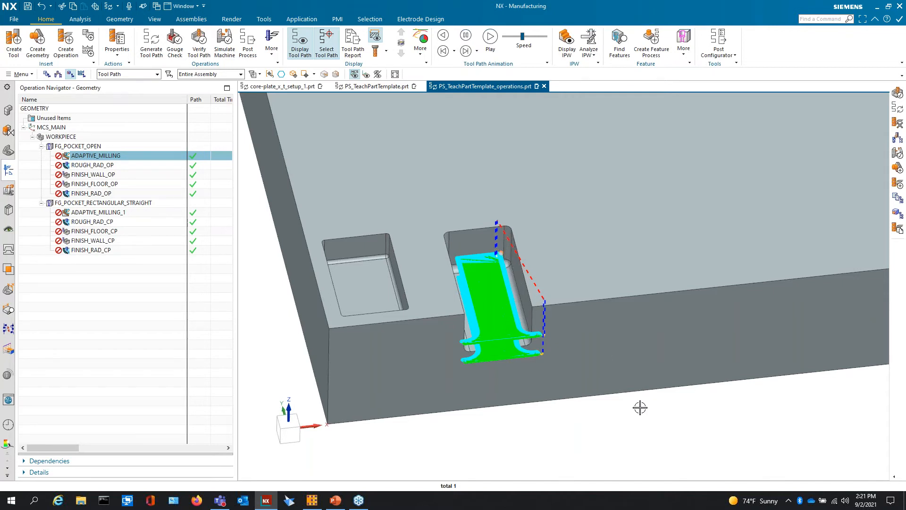
{"action": "mouse_move", "coordinate": [509, 245]}
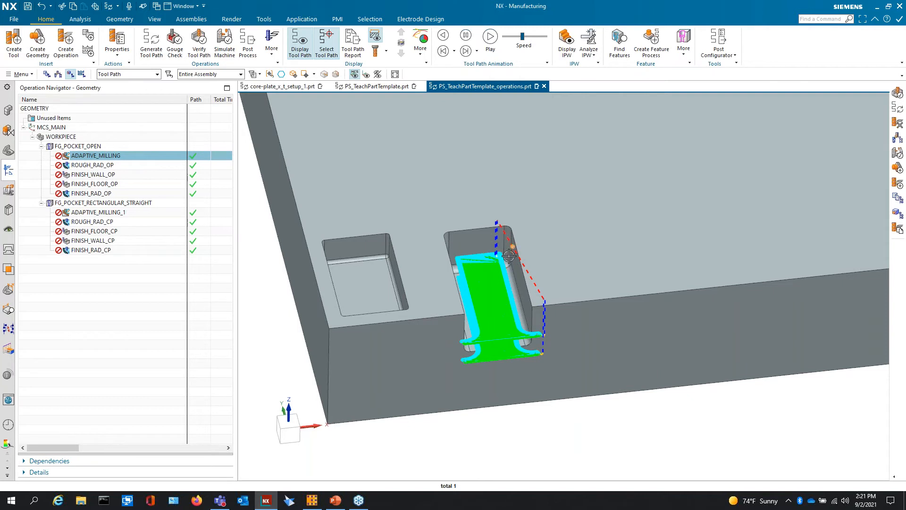
{"action": "mouse_move", "coordinate": [501, 242]}
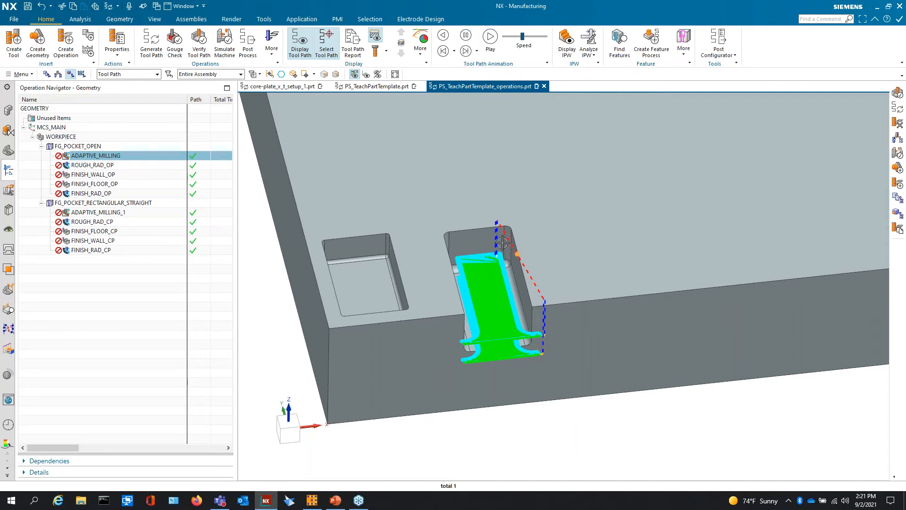
{"action": "mouse_move", "coordinate": [512, 314]}
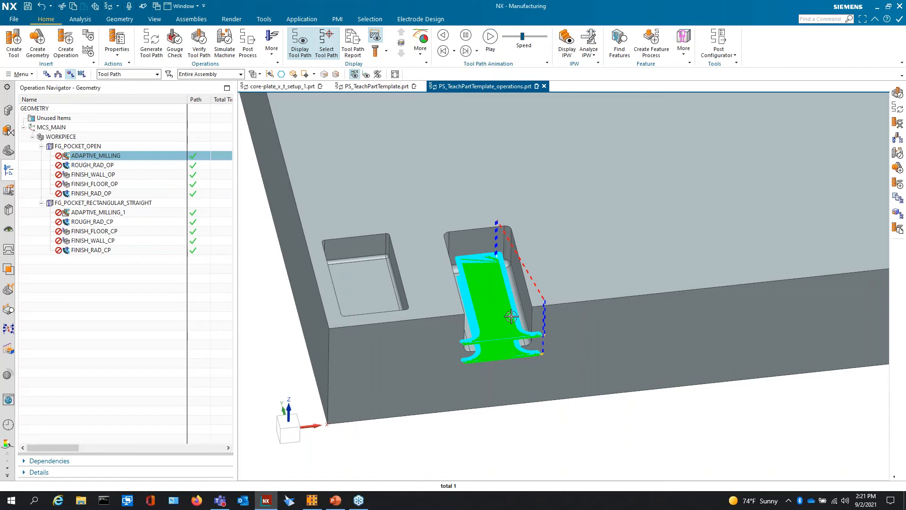
{"action": "mouse_move", "coordinate": [493, 385]}
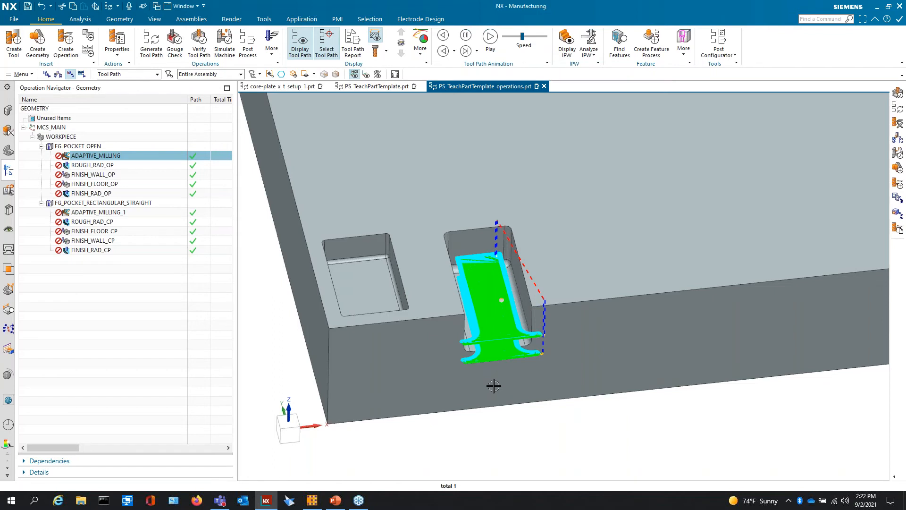
{"action": "mouse_move", "coordinate": [441, 256]}
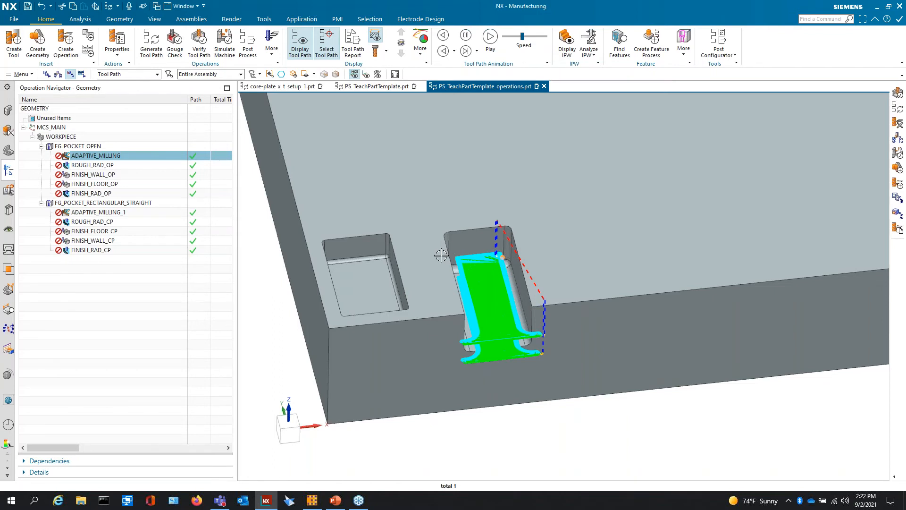
{"action": "mouse_move", "coordinate": [462, 268]}
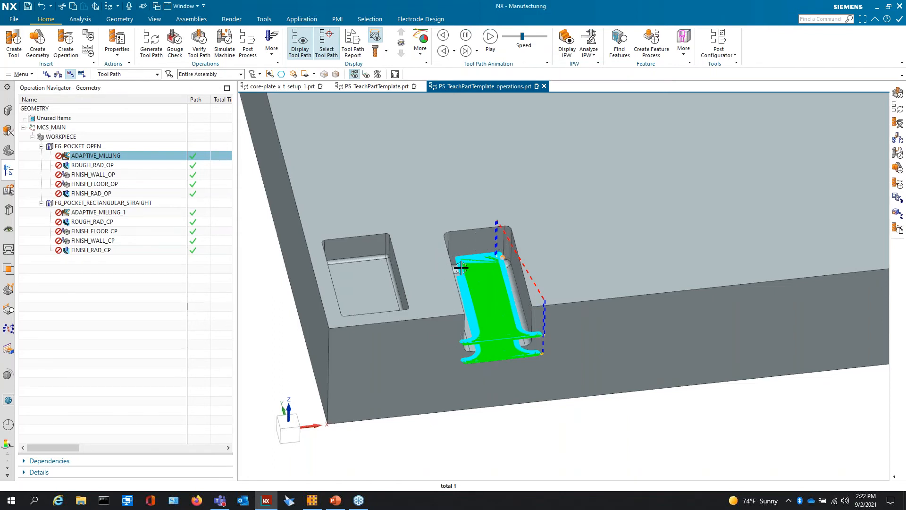
{"action": "mouse_move", "coordinate": [608, 265]}
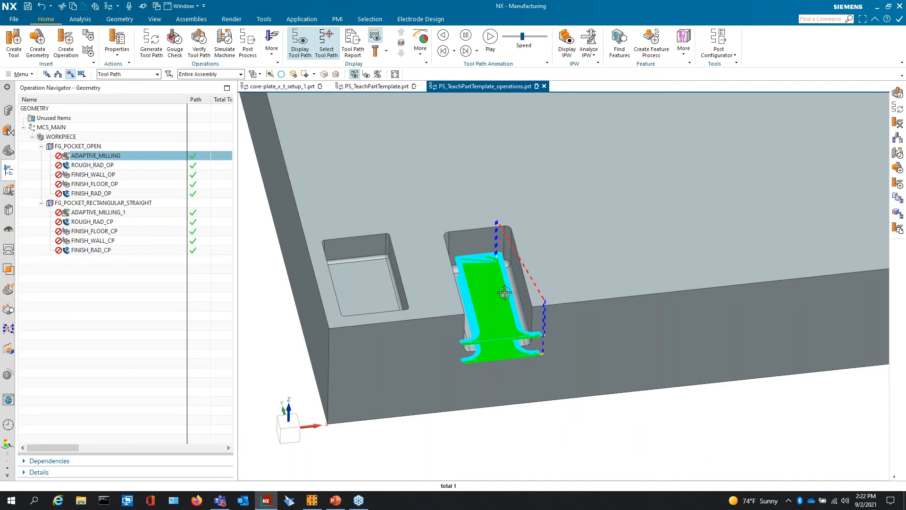
{"action": "mouse_move", "coordinate": [499, 287]}
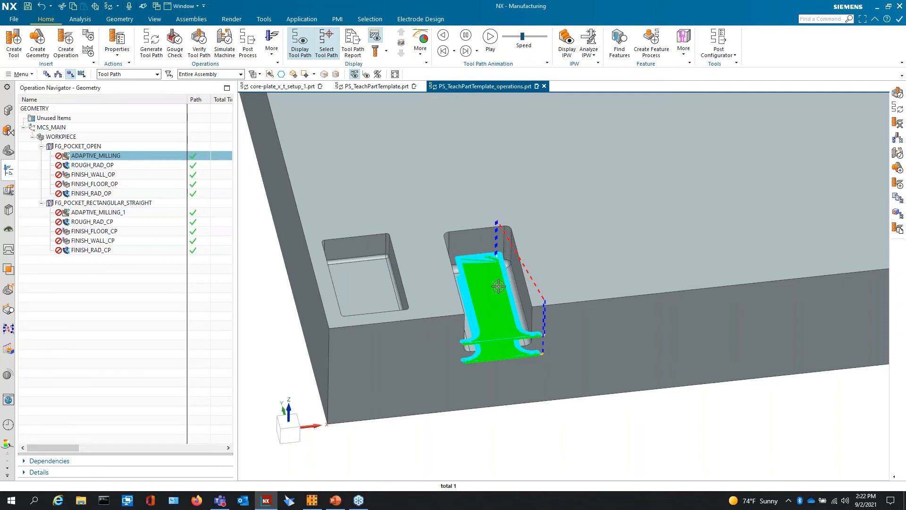
{"action": "mouse_move", "coordinate": [265, 501]}
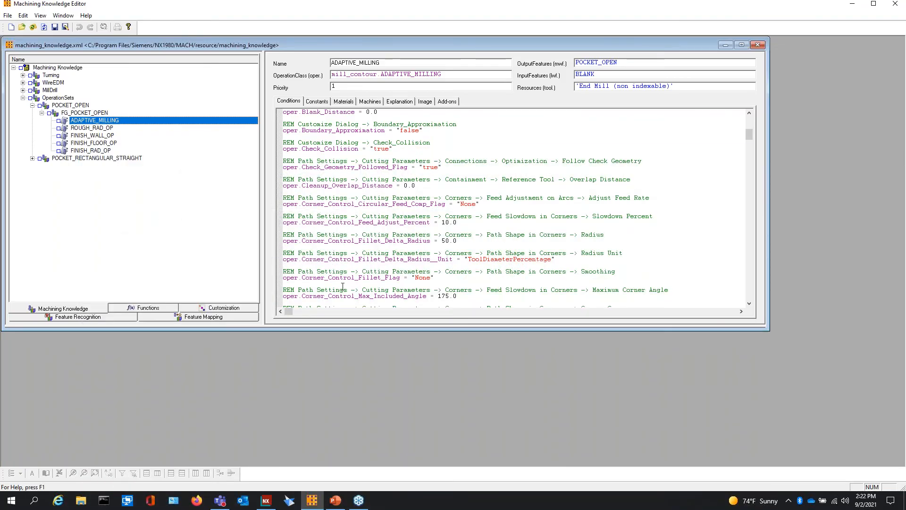
{"action": "mouse_move", "coordinate": [434, 201]}
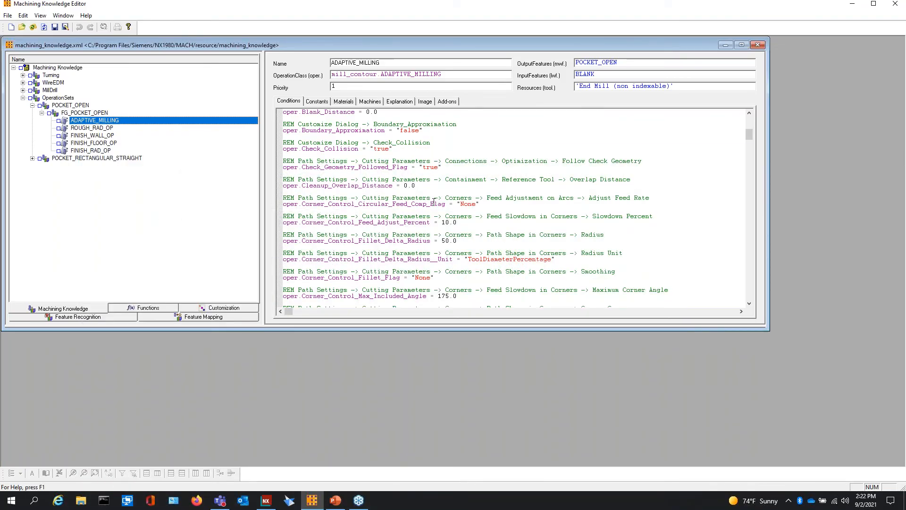
{"action": "mouse_move", "coordinate": [265, 500]}
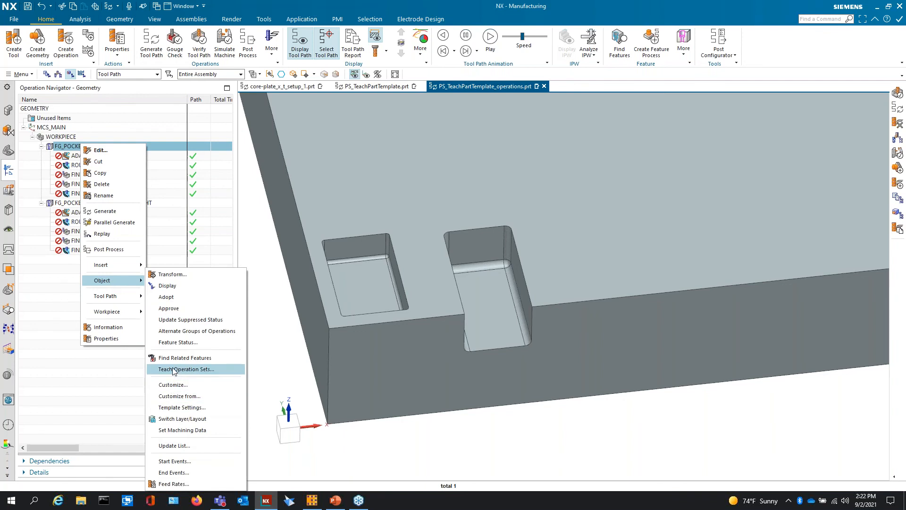
{"action": "left_click", "coordinate": [186, 368]}
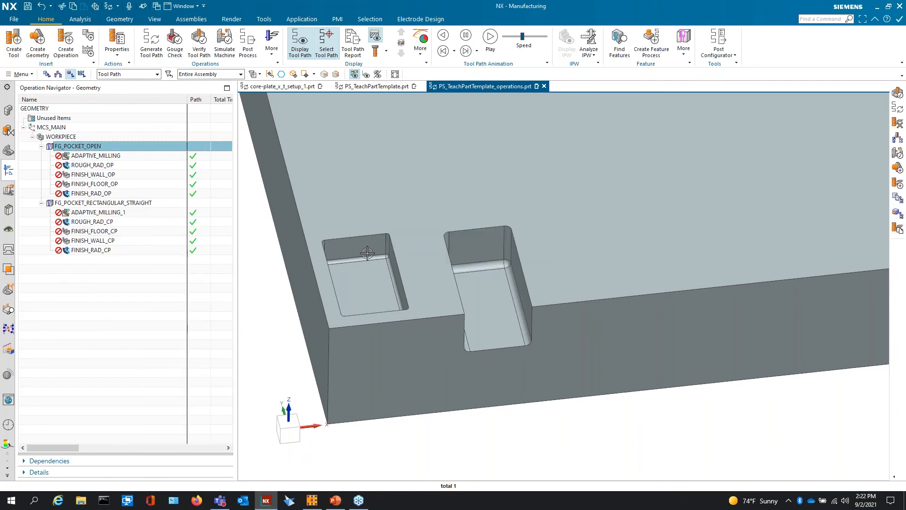
{"action": "left_click", "coordinate": [58, 74]}
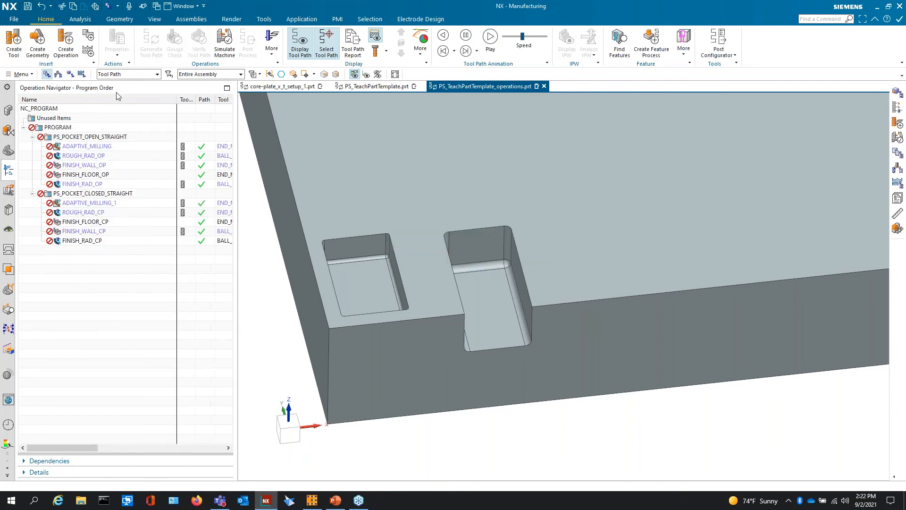
{"action": "right_click", "coordinate": [87, 136]}
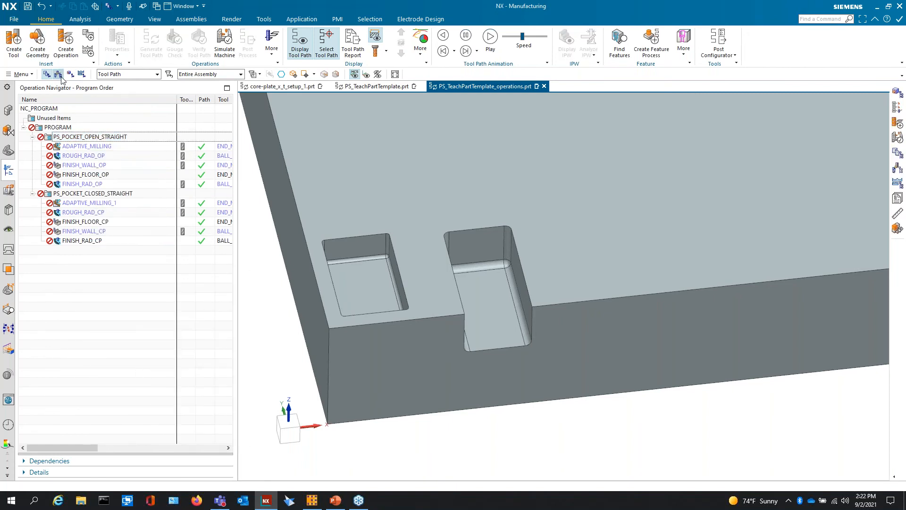
{"action": "left_click", "coordinate": [69, 74]}
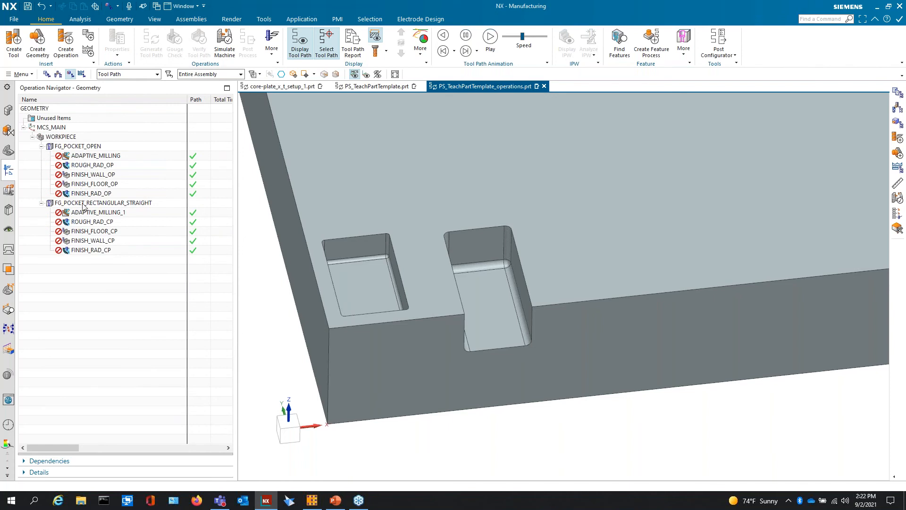
{"action": "right_click", "coordinate": [103, 203]}
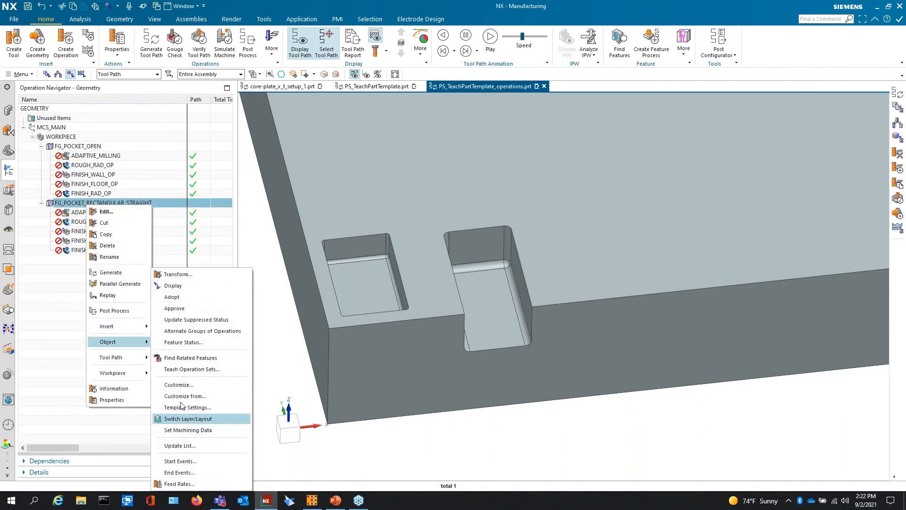
{"action": "left_click", "coordinate": [191, 369]}
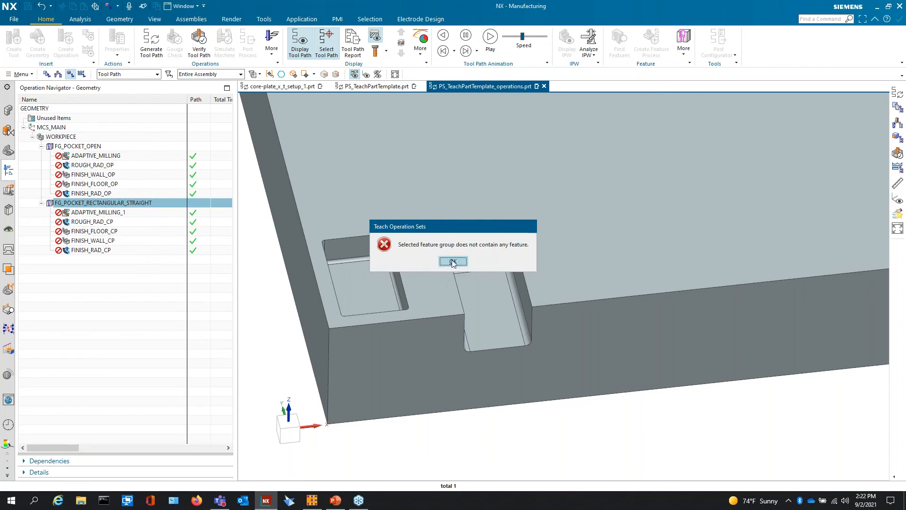
{"action": "left_click", "coordinate": [453, 261]}
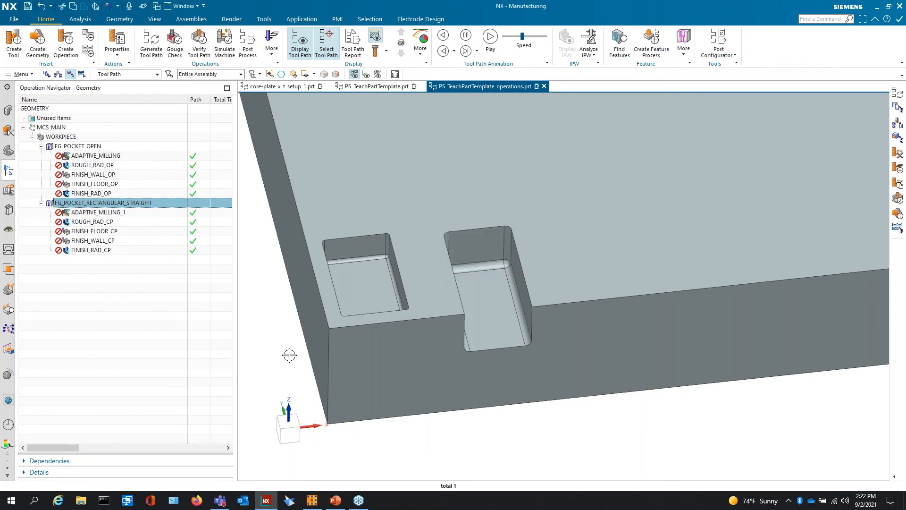
{"action": "mouse_move", "coordinate": [483, 214]}
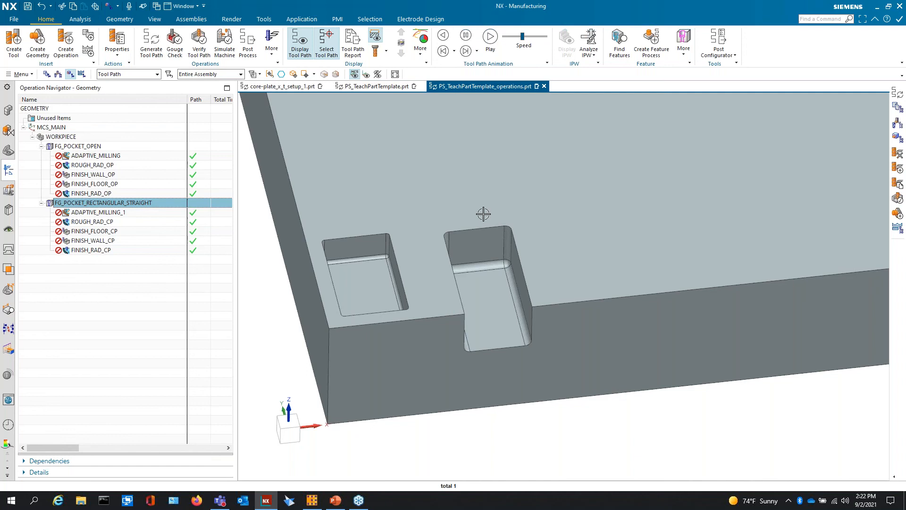
{"action": "mouse_move", "coordinate": [543, 210]}
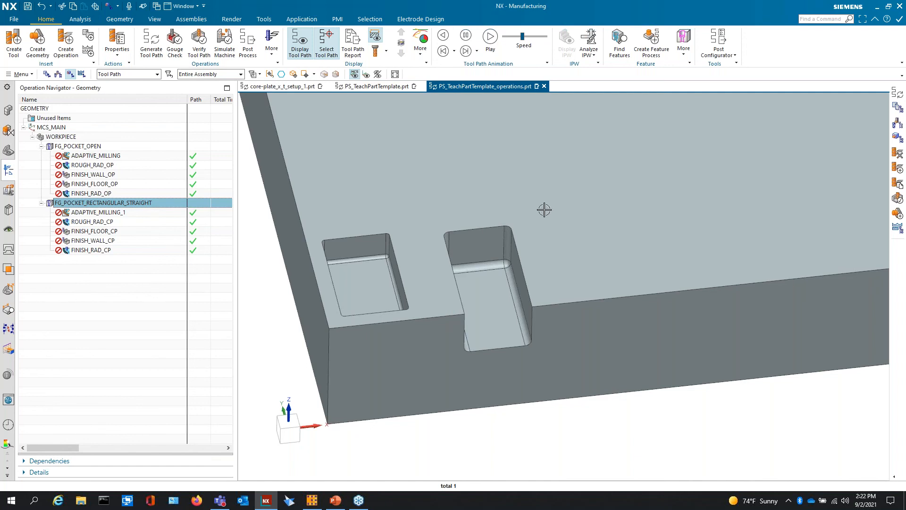
{"action": "mouse_move", "coordinate": [553, 214]}
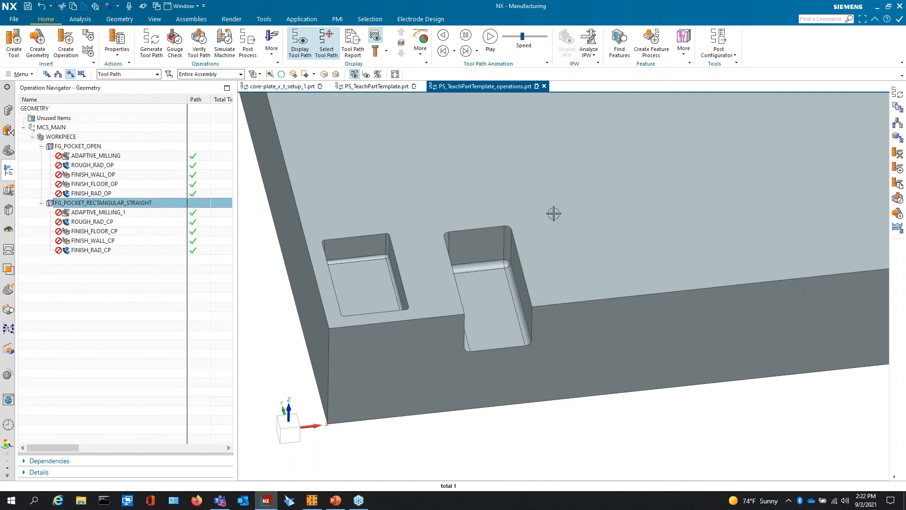